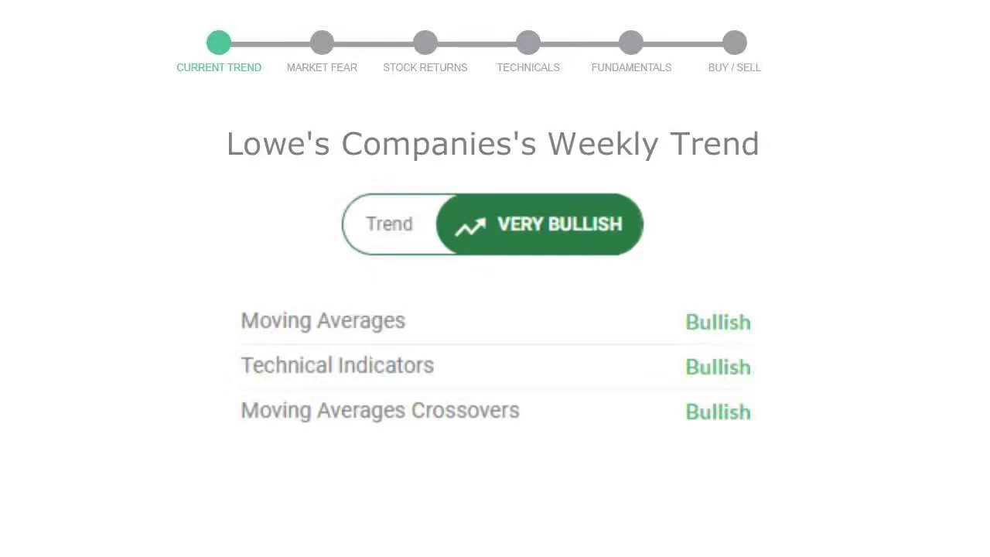
left_click(322, 42)
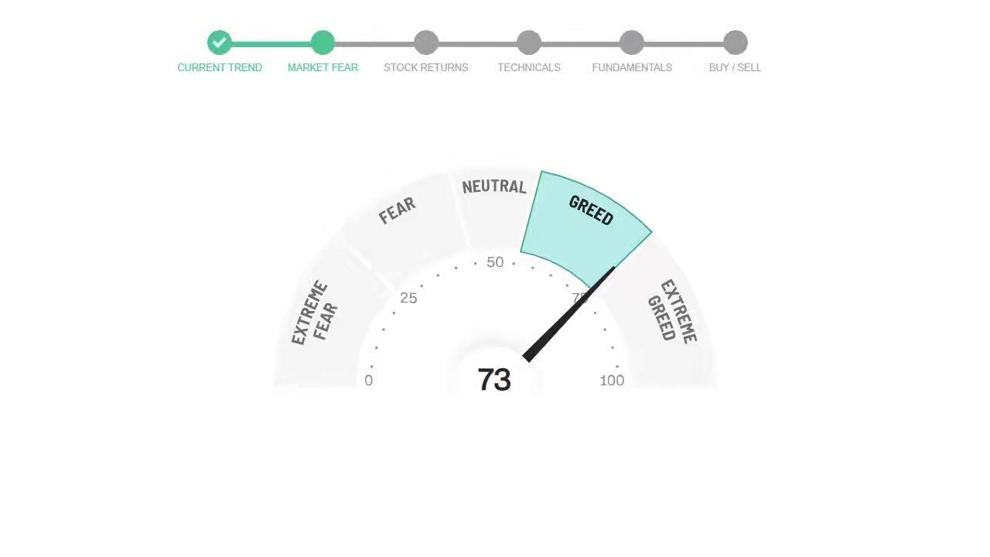
left_click(425, 44)
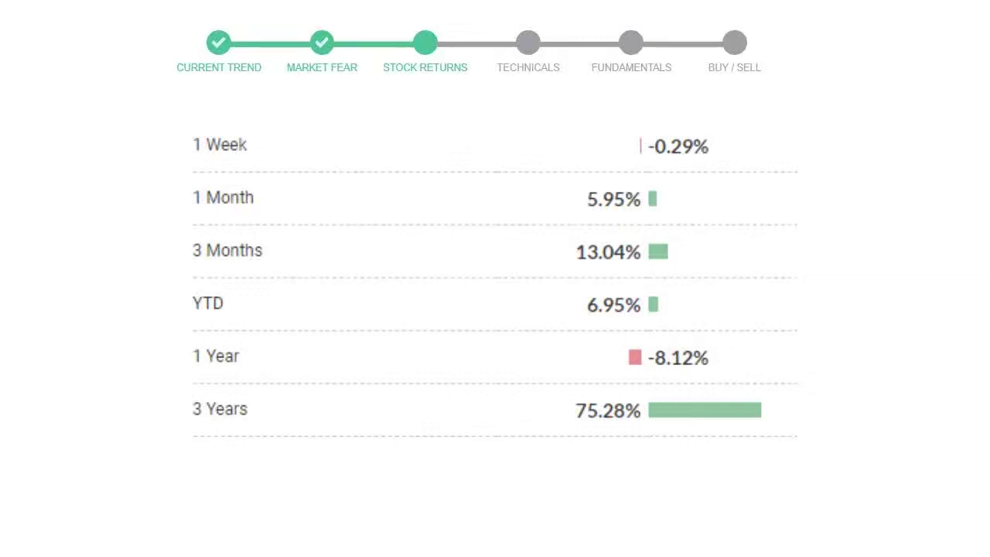
left_click(632, 42)
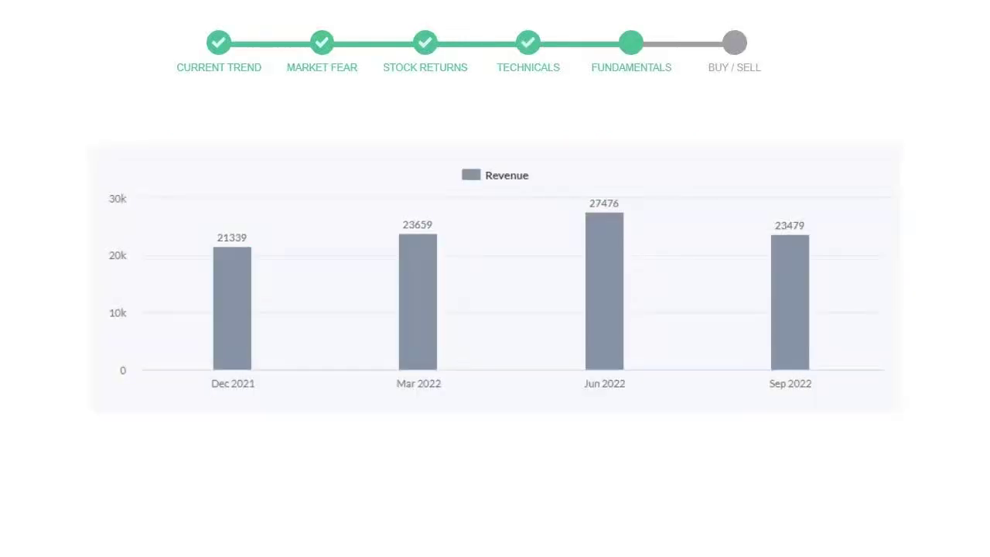